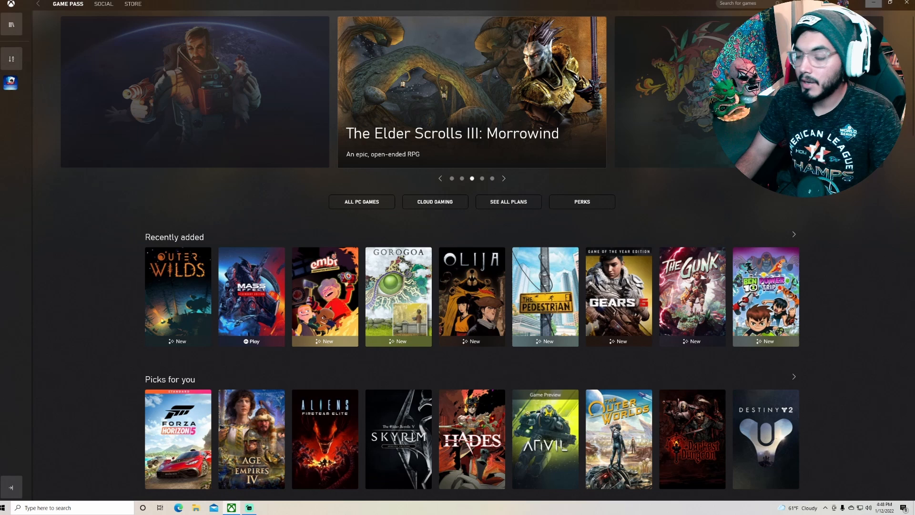
mouse_move(423, 73)
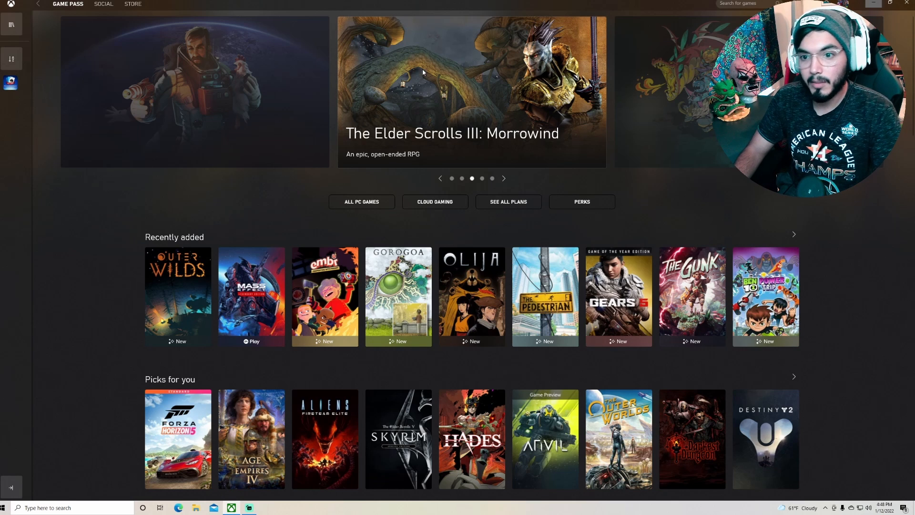
mouse_move(581, 201)
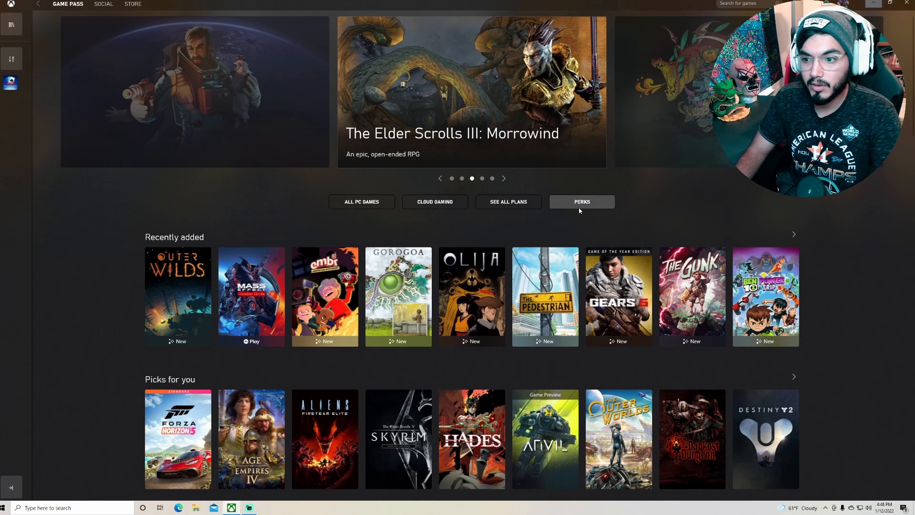
Step: Reach the Game Pass Perks list showing the Halo Infinite Pass Tense Warthog Bundle
left_click(581, 201)
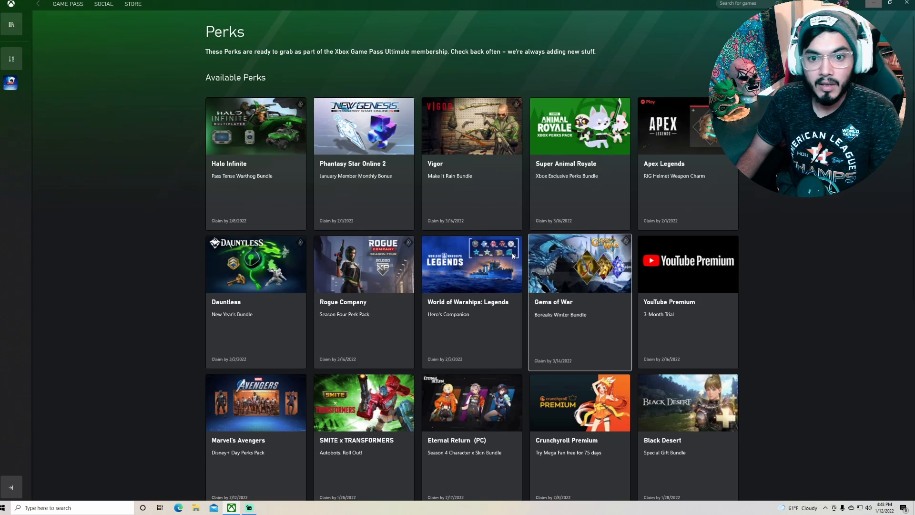
mouse_move(356, 192)
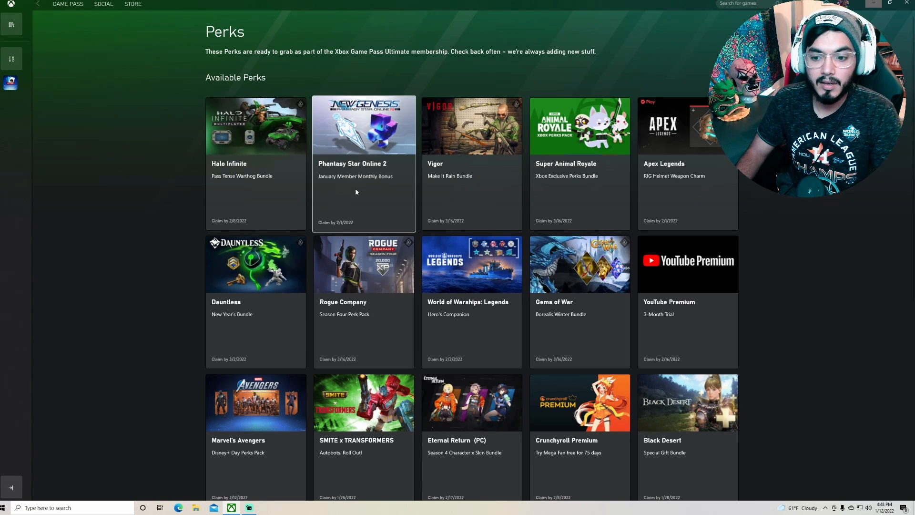
mouse_move(352, 196)
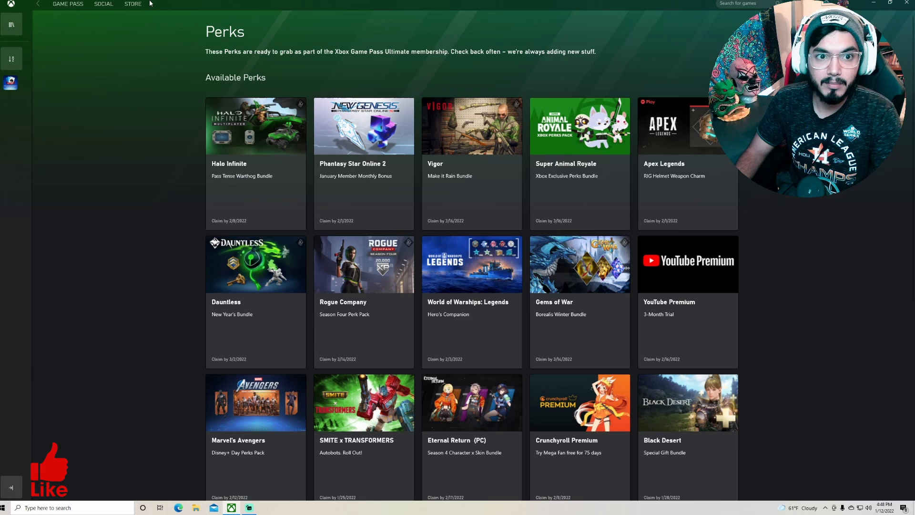
left_click(67, 4)
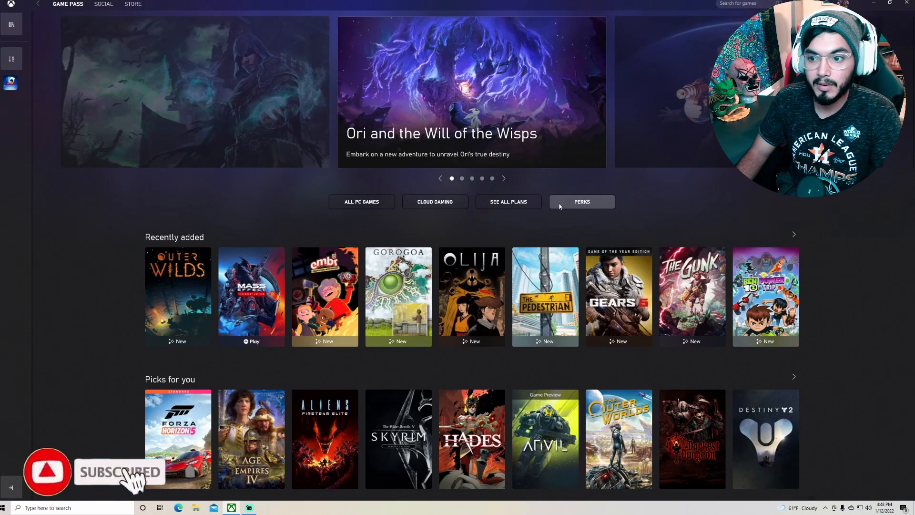
left_click(581, 201)
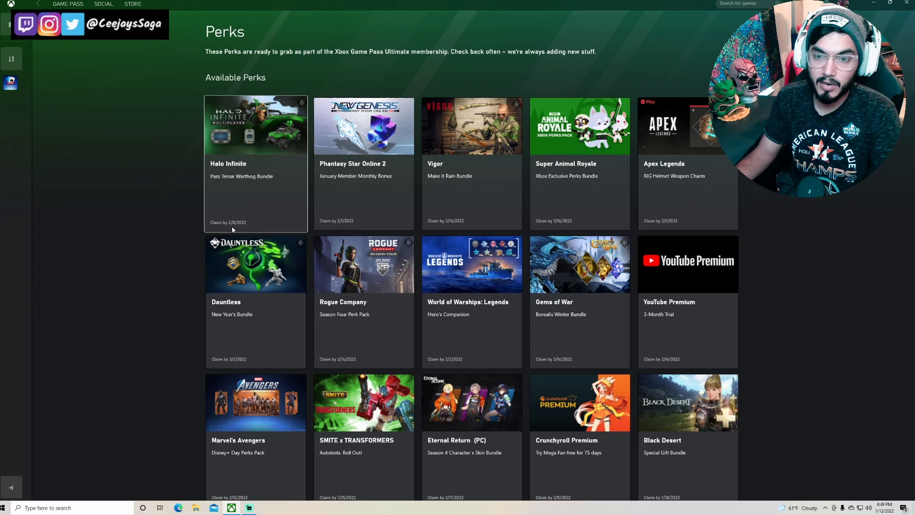
mouse_move(609, 173)
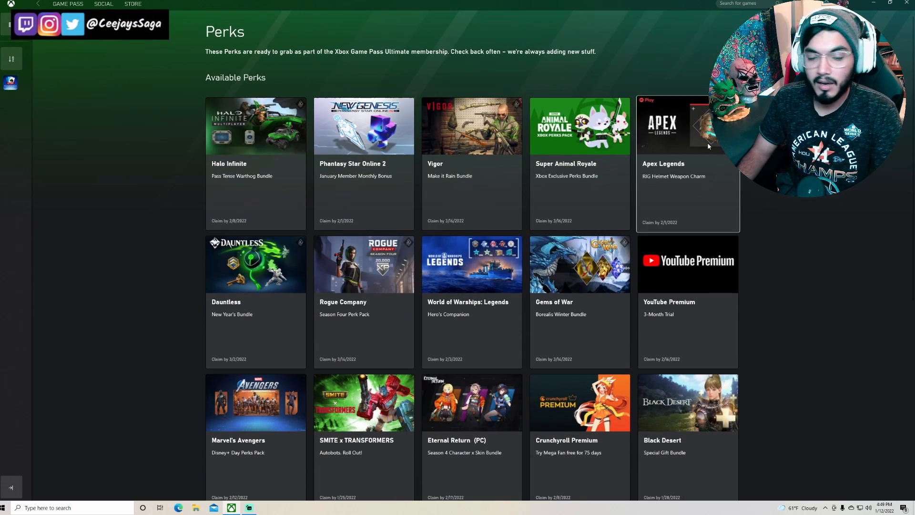
mouse_move(709, 145)
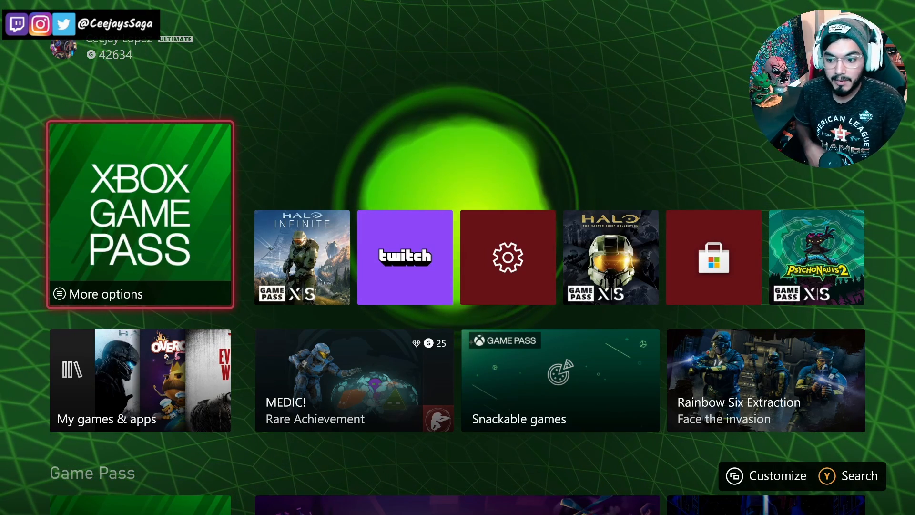
Step: On the console, go through Game Pass Perks to the Halo Infinite Pass Tense Warthog perk
left_click(140, 210)
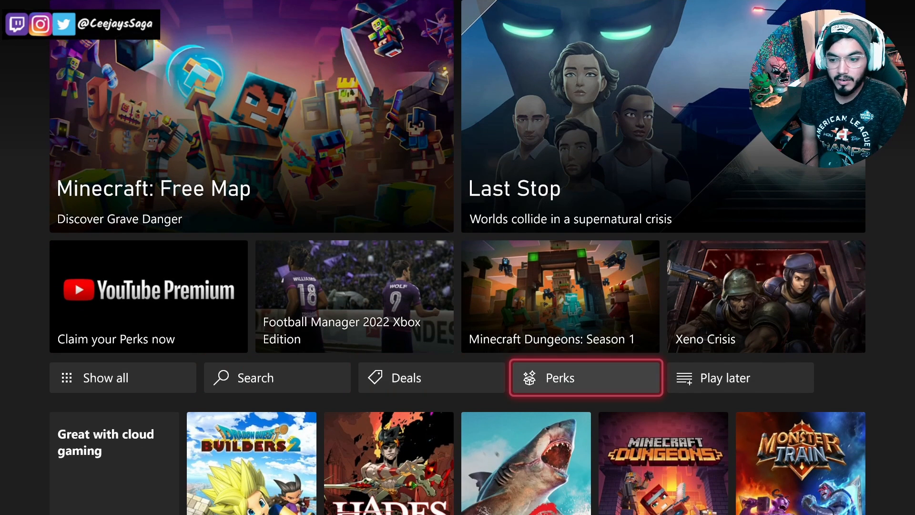
left_click(585, 378)
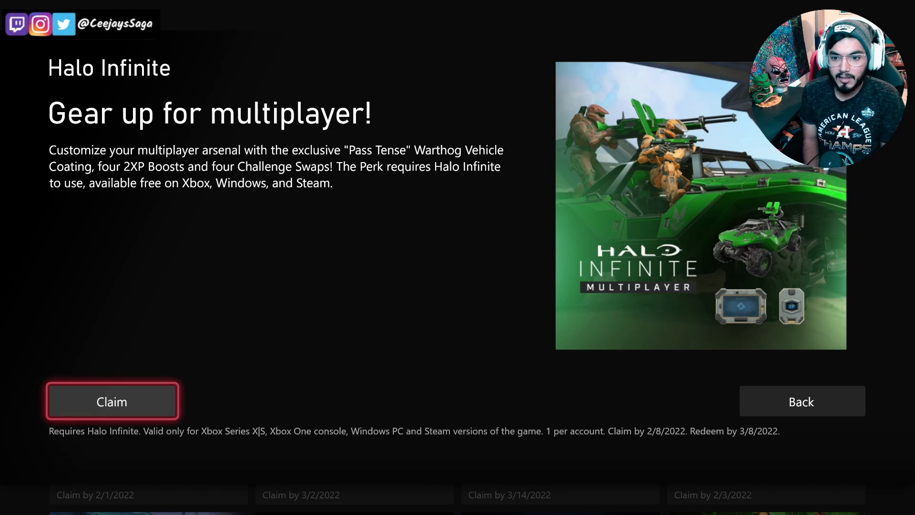
left_click(113, 401)
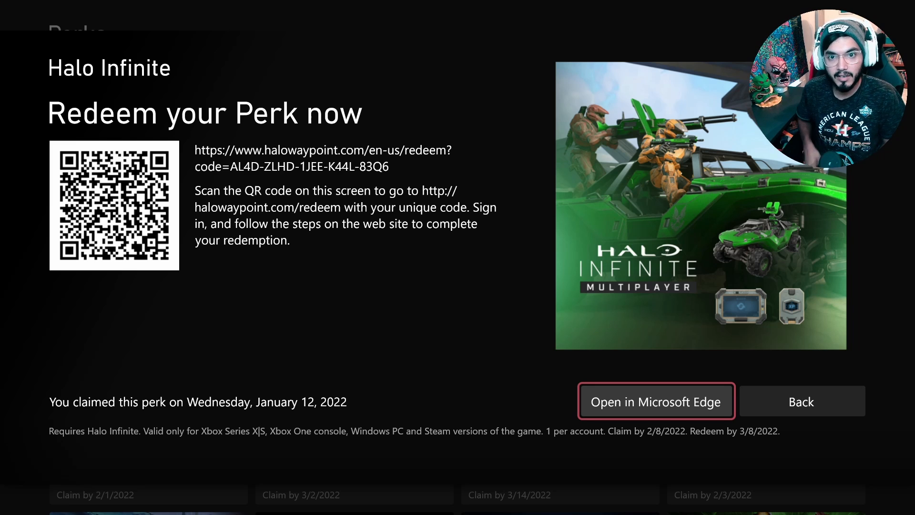
Step: Claim the Halo Infinite perk and redeem its code online on Halo Waypoint
left_click(656, 401)
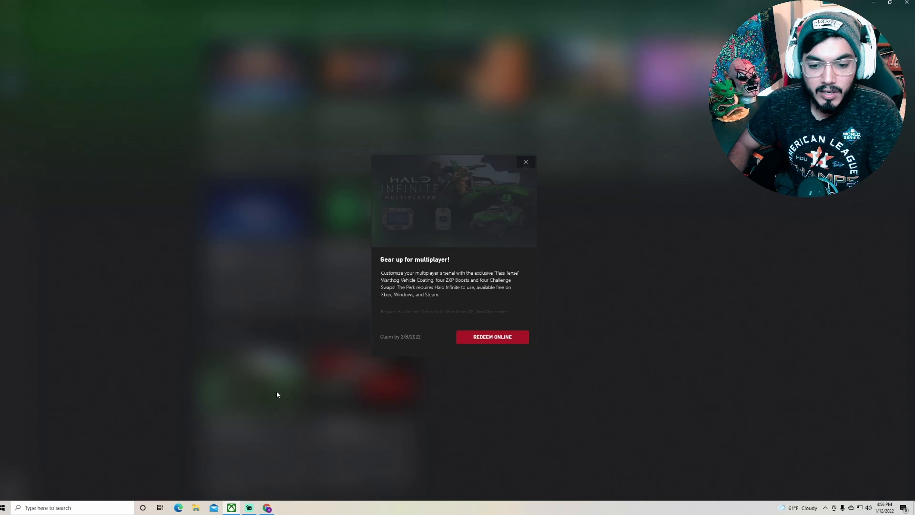
left_click(492, 337)
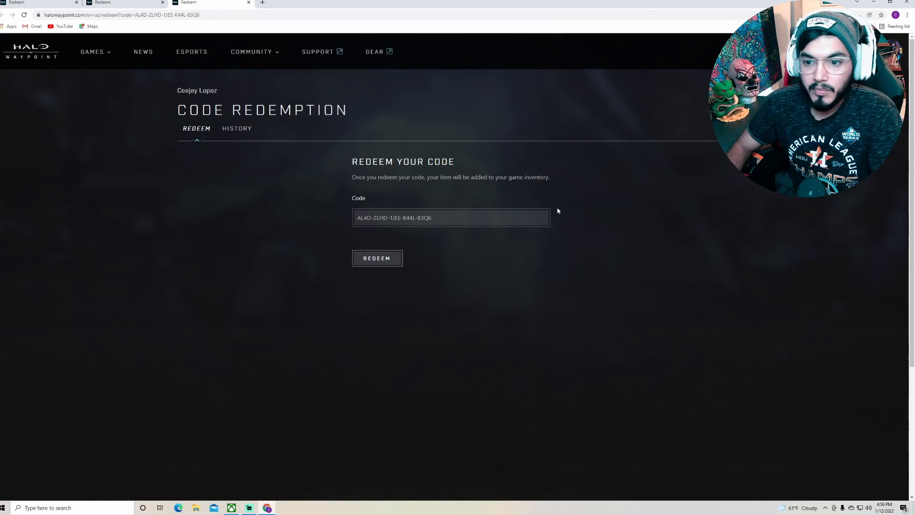
left_click(377, 258)
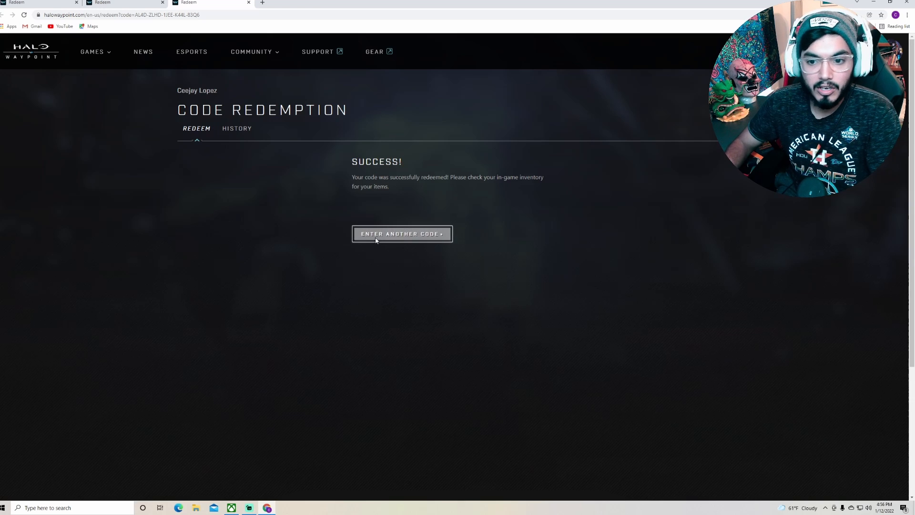
mouse_move(238, 129)
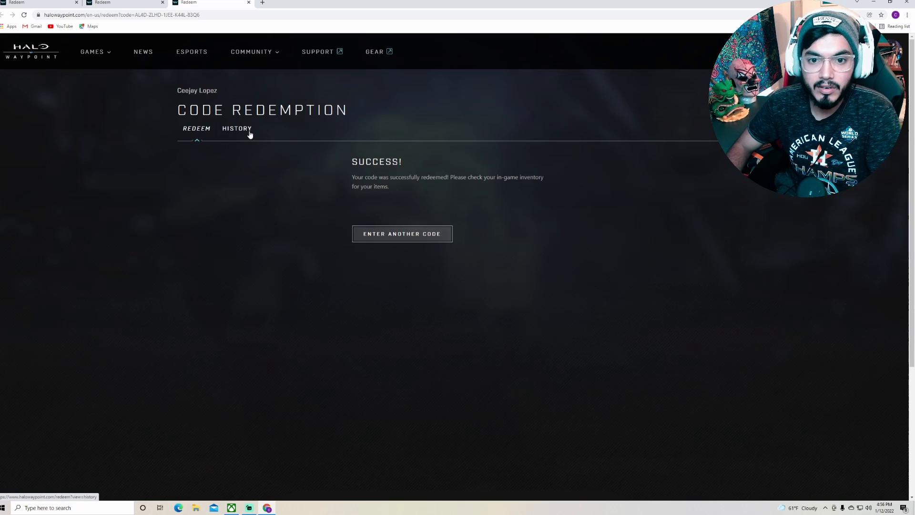
Step: Show the redemption history listing the Pass Tense Warthog Bundle redeemed 01/12/2022
left_click(237, 128)
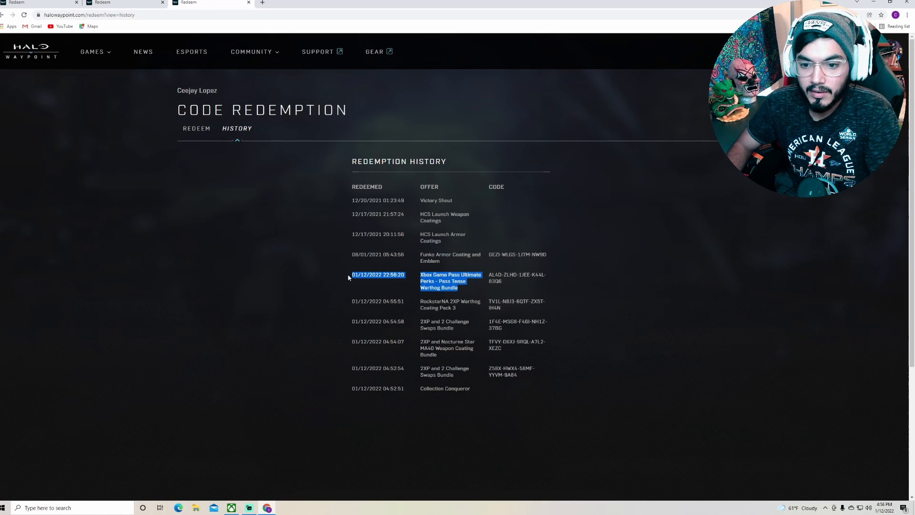
mouse_move(533, 289)
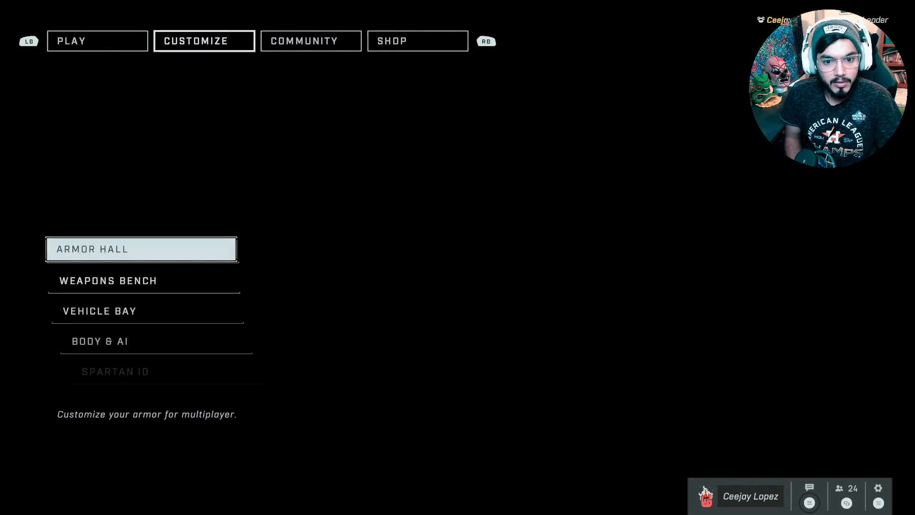
Step: Enter the Vehicle Bay from Customize to display the M12 Warthog
left_click(93, 309)
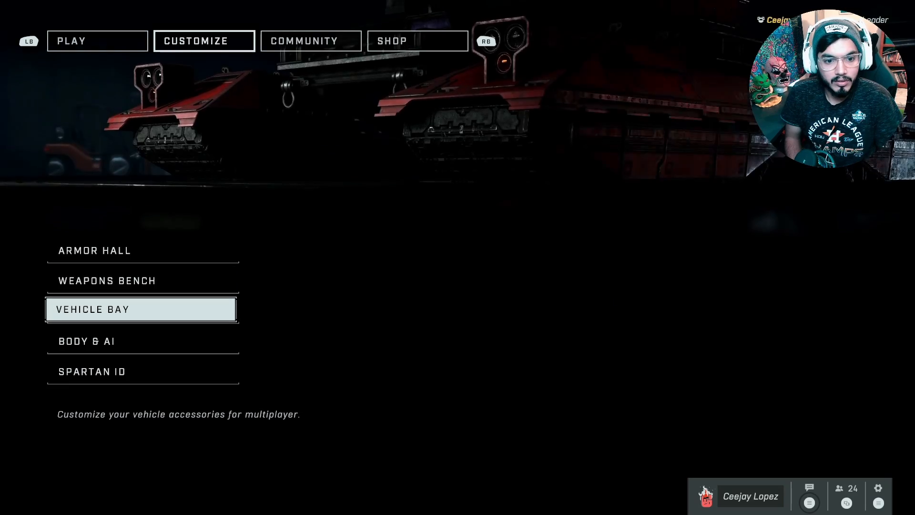
left_click(143, 309)
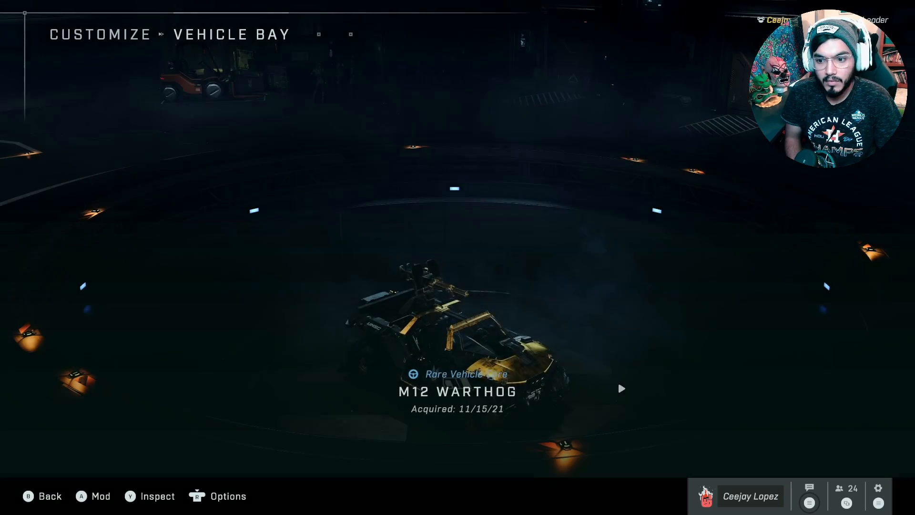